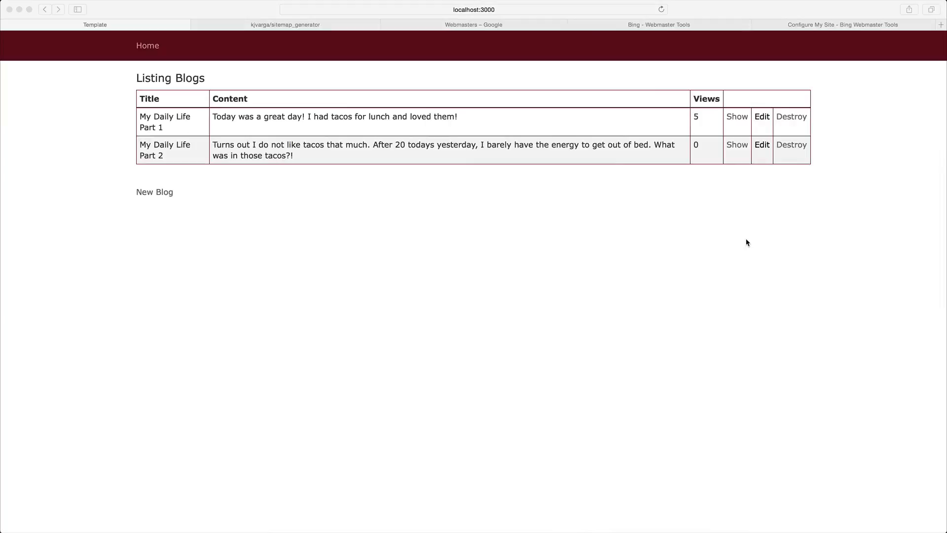
mouse_move(334, 142)
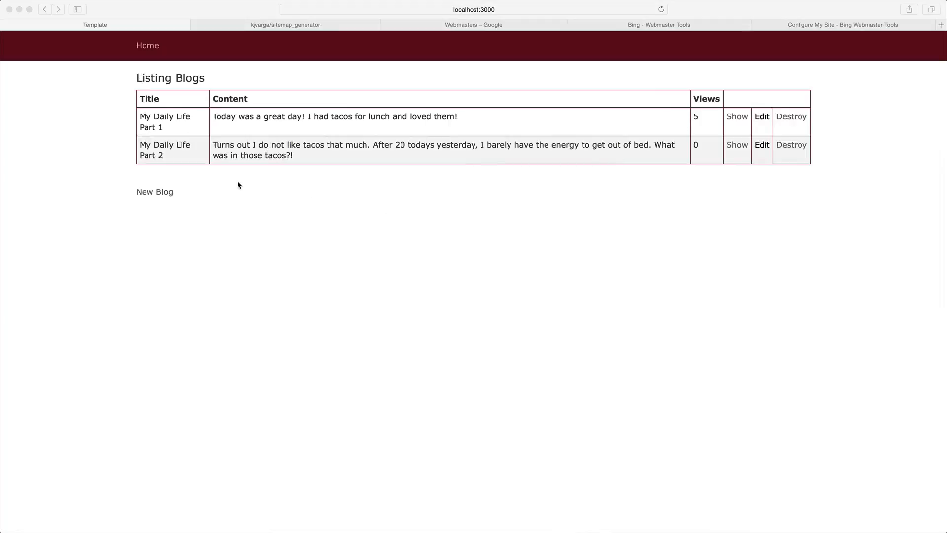
mouse_move(168, 156)
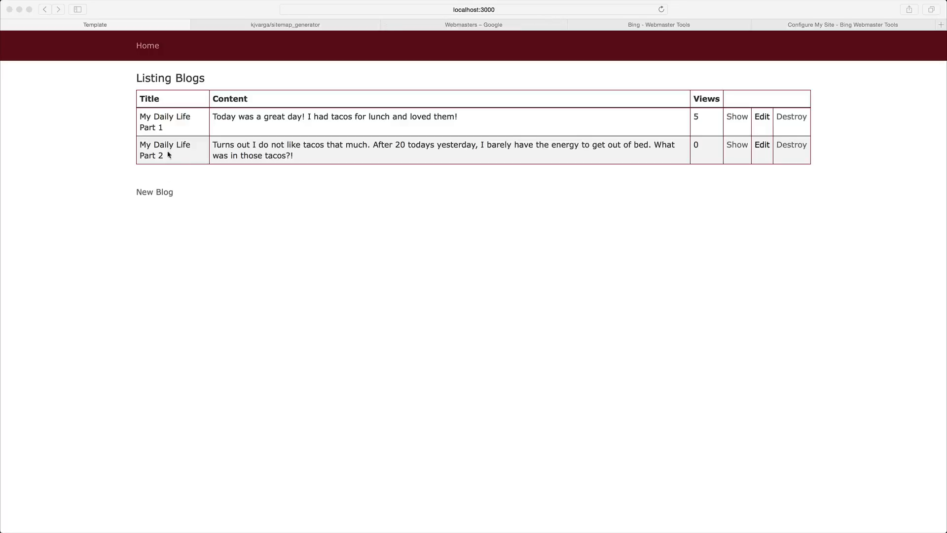
mouse_move(456, 226)
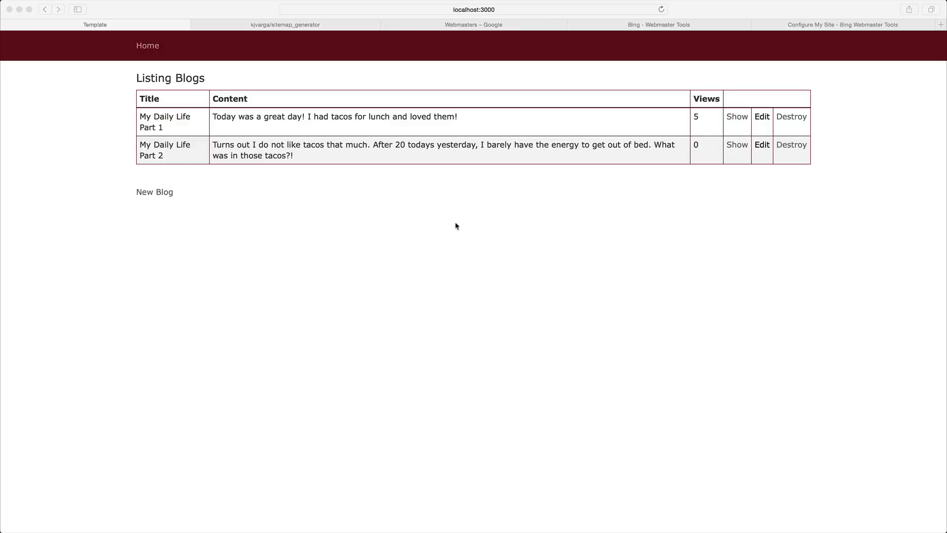
mouse_move(730, 133)
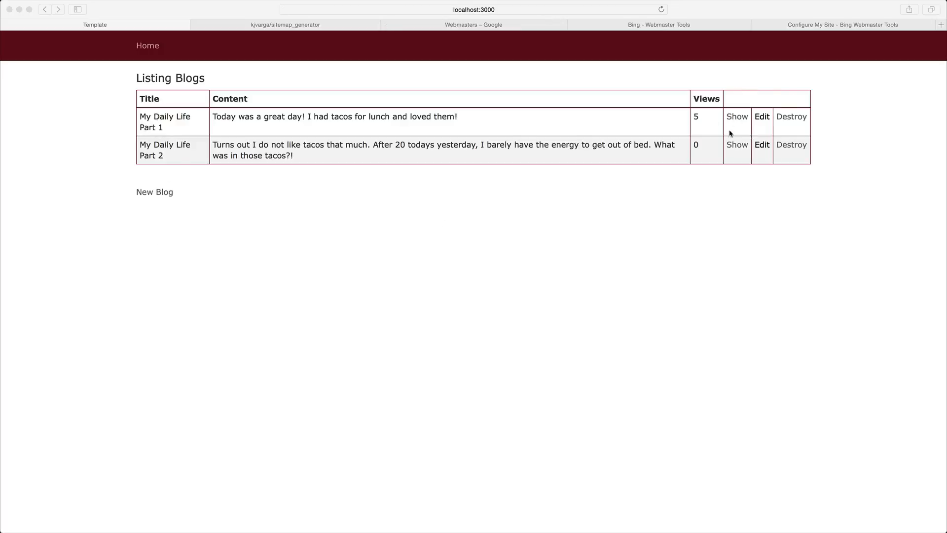
Visit My Daily Life Part 1 and return, raising its view count from 5 to 6.
left_click(736, 116)
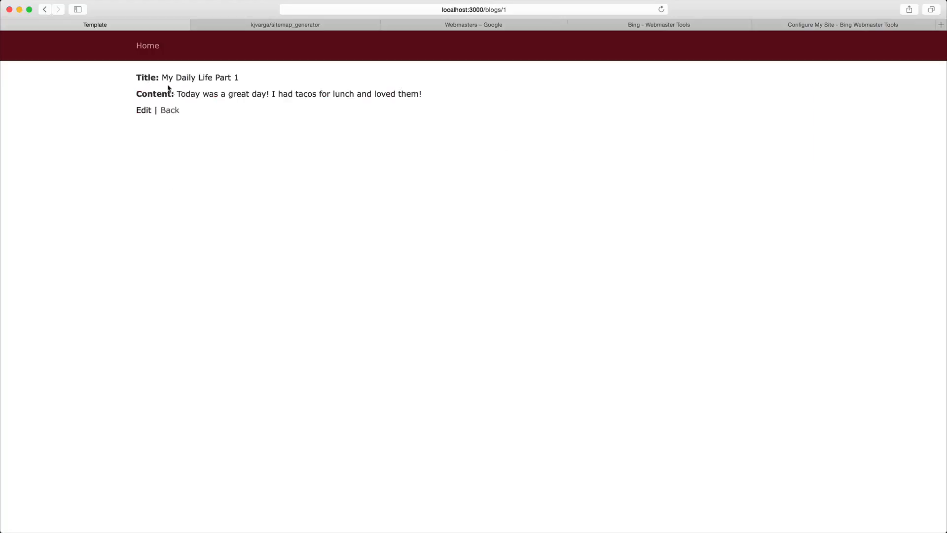
left_click(169, 110)
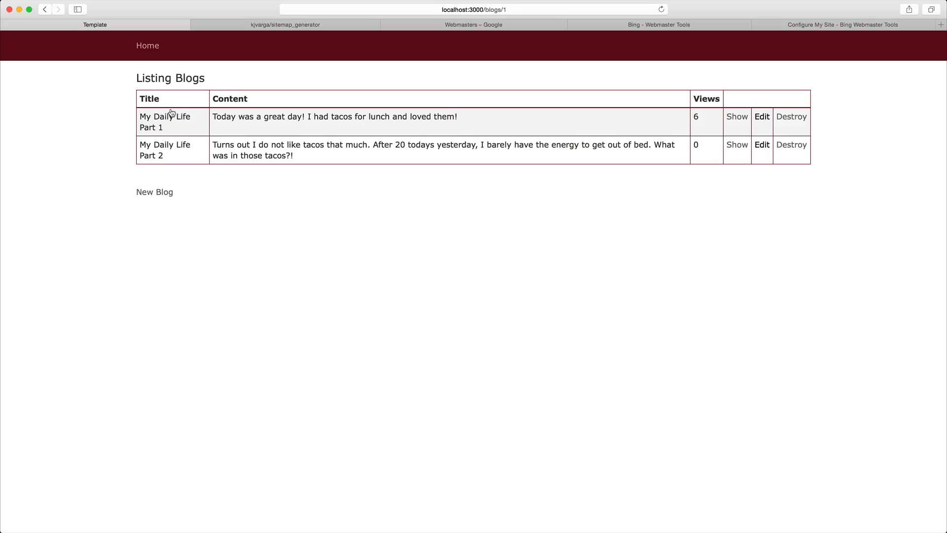
left_click(147, 45)
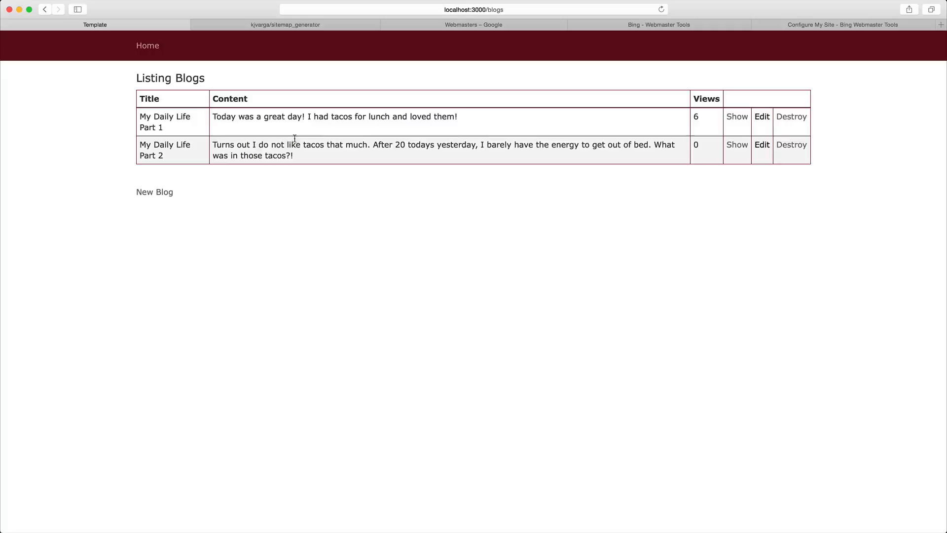
mouse_move(402, 176)
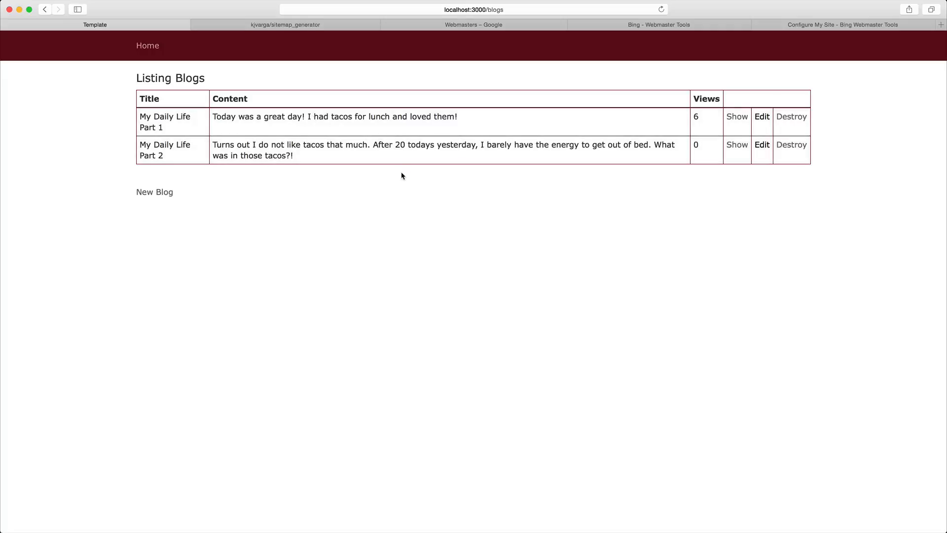
mouse_move(399, 176)
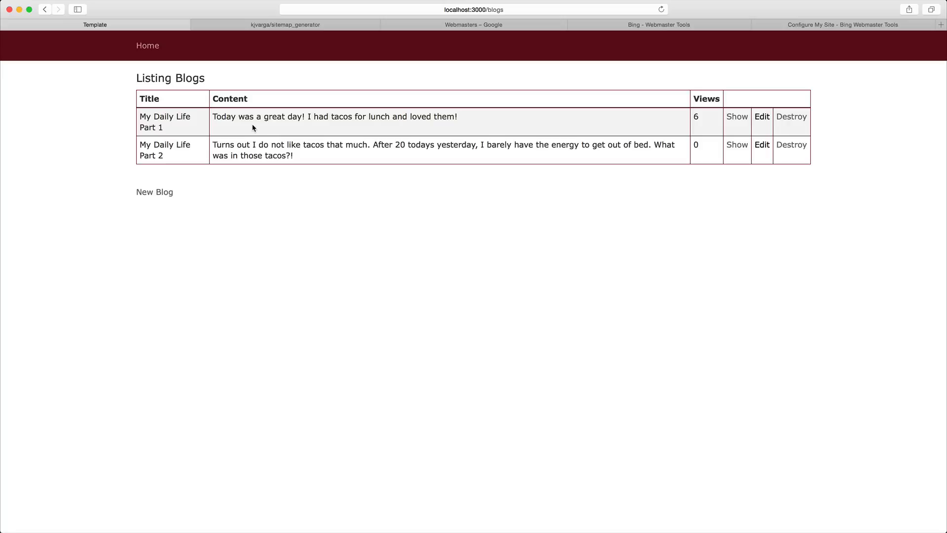
mouse_move(260, 133)
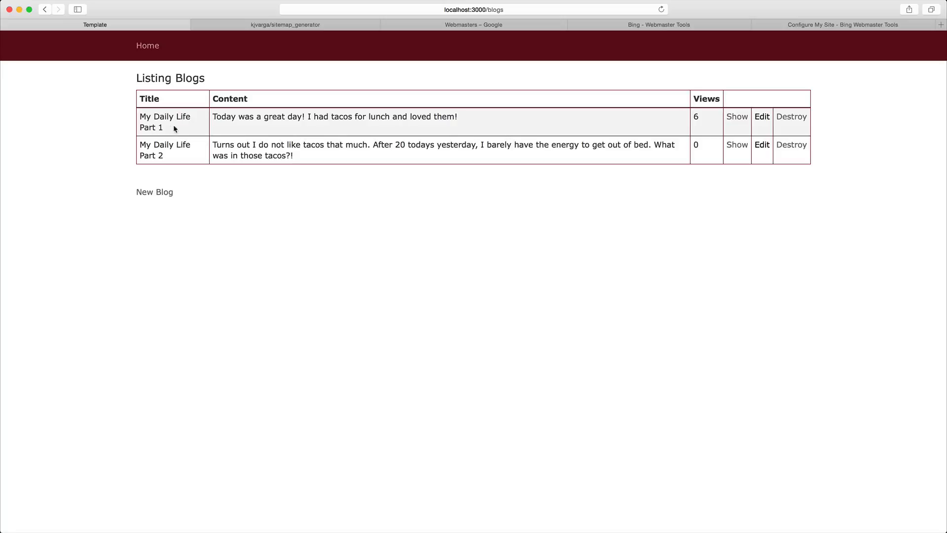
mouse_move(470, 120)
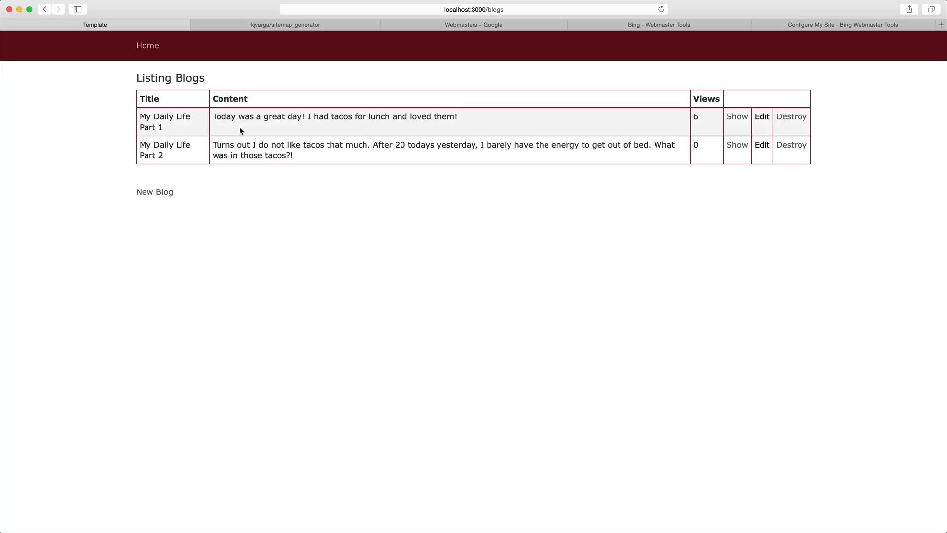
mouse_move(233, 120)
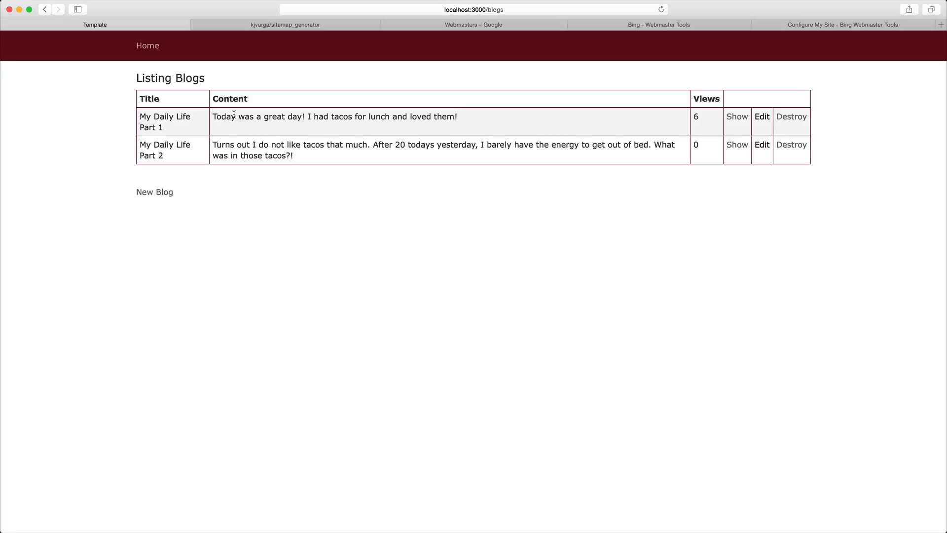
View the sitemap_generator repo and add gem 'sitemap_generator' to the Gemfile.
left_click(284, 24)
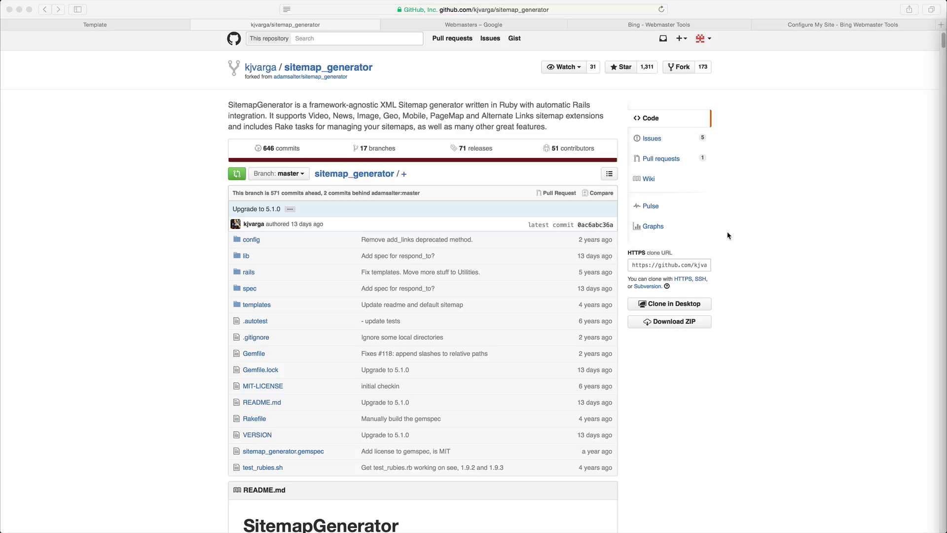
mouse_move(490, 178)
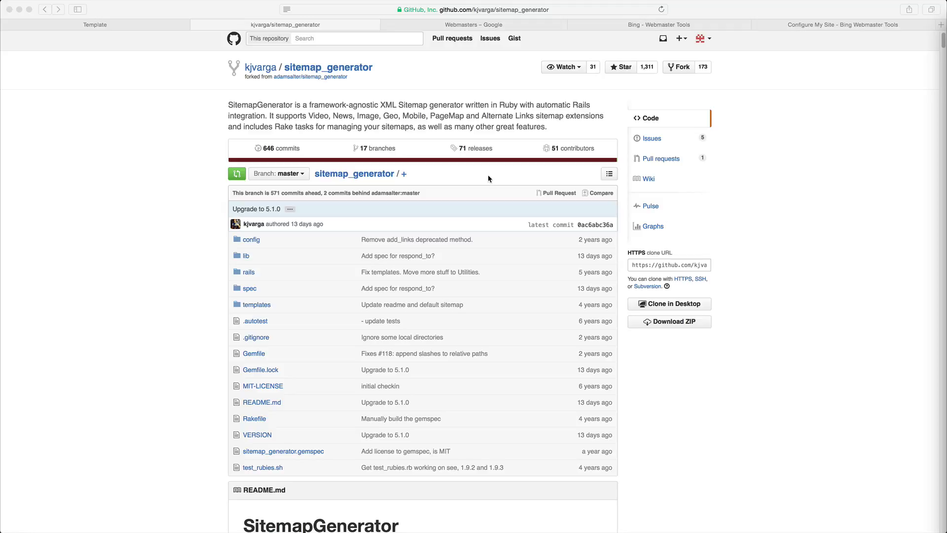
mouse_move(287, 75)
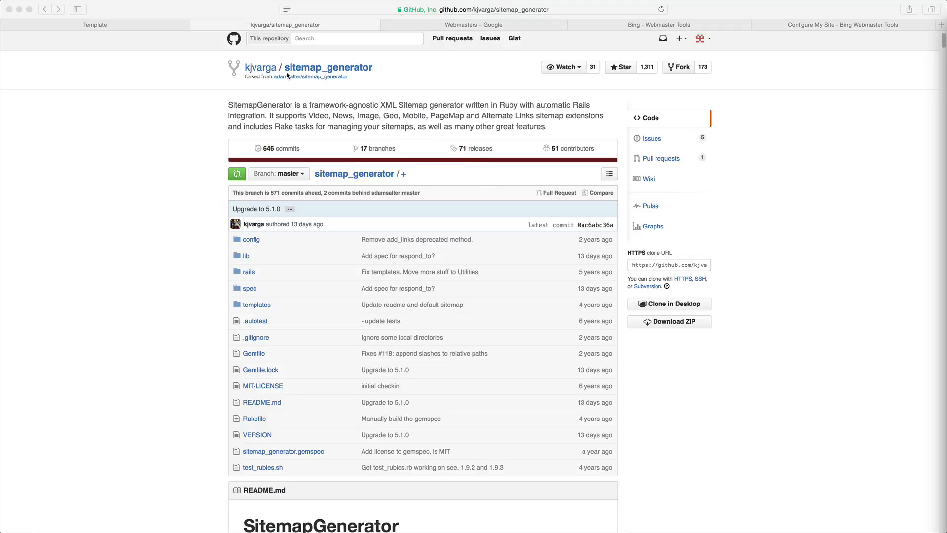
mouse_move(401, 91)
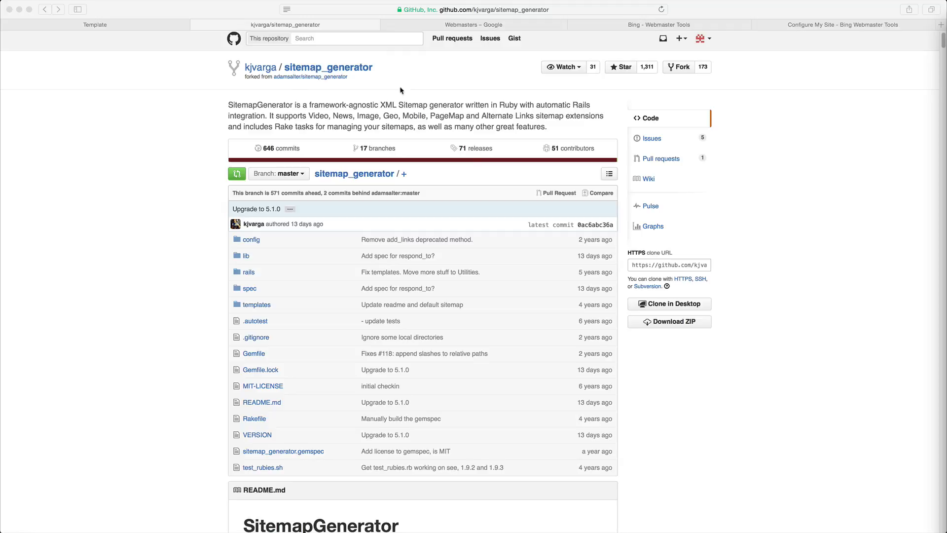
mouse_move(418, 113)
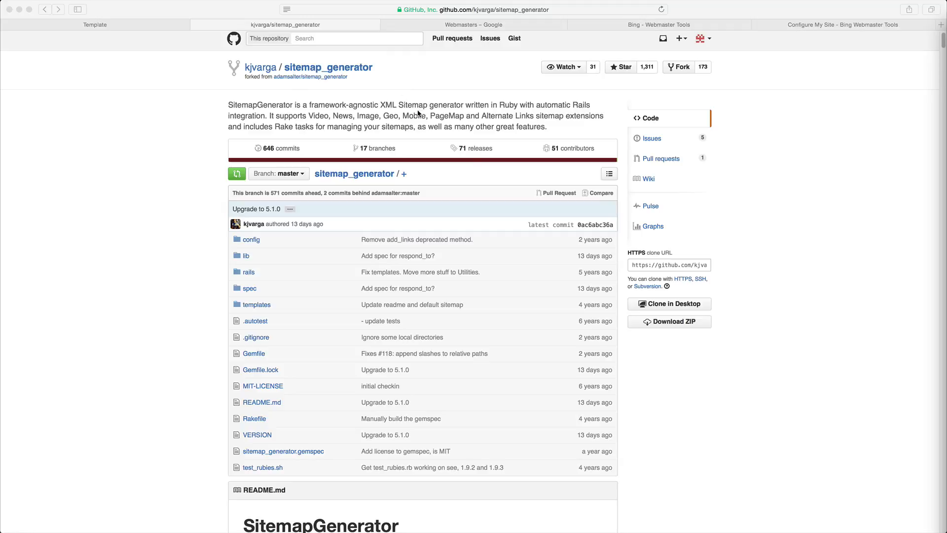
mouse_move(396, 130)
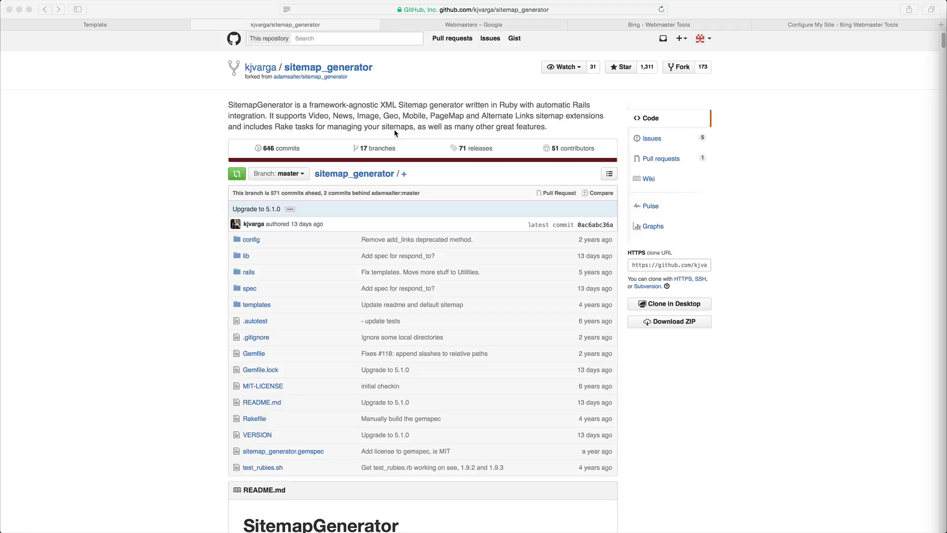
mouse_move(429, 153)
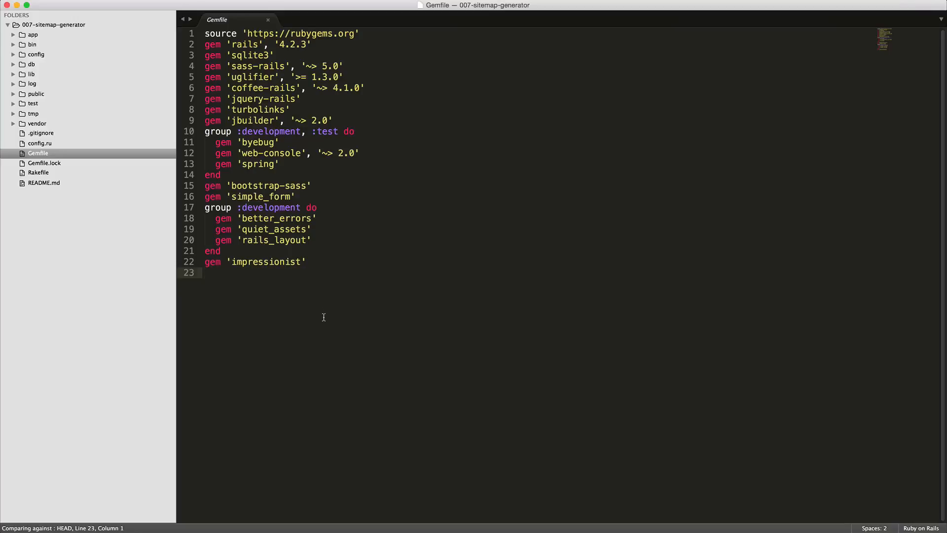
type("gem 'sitemap_generator'")
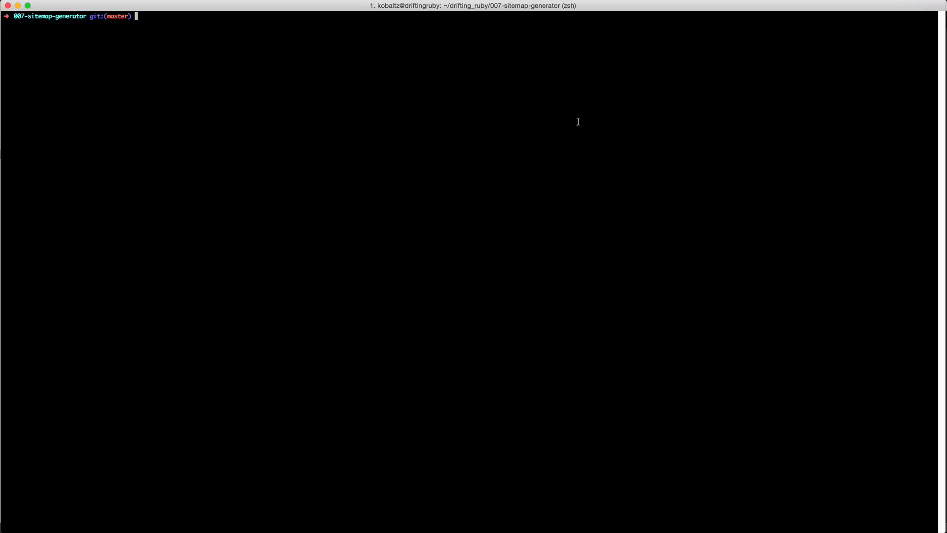
Run bundle install, then rake sitemap:install to create config/sitemap.rb.
type("bundle install")
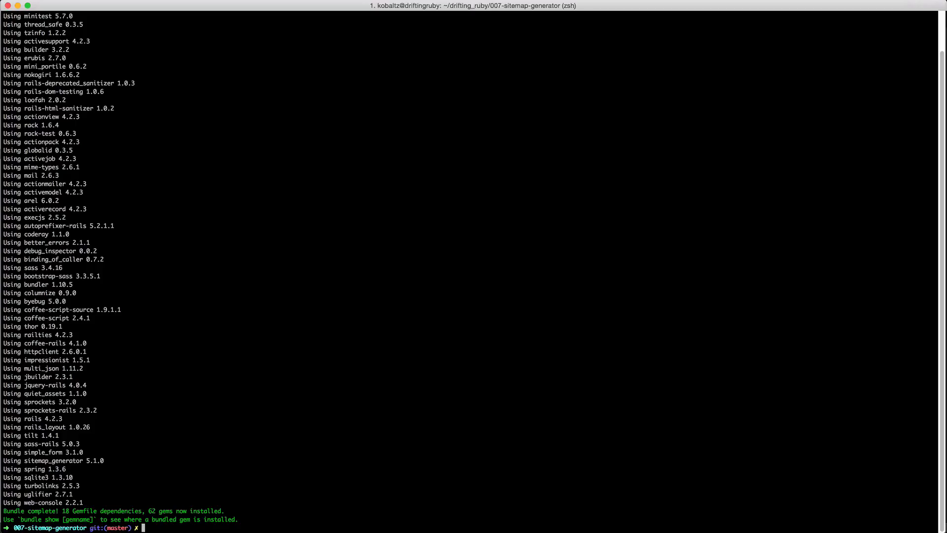
type("rake")
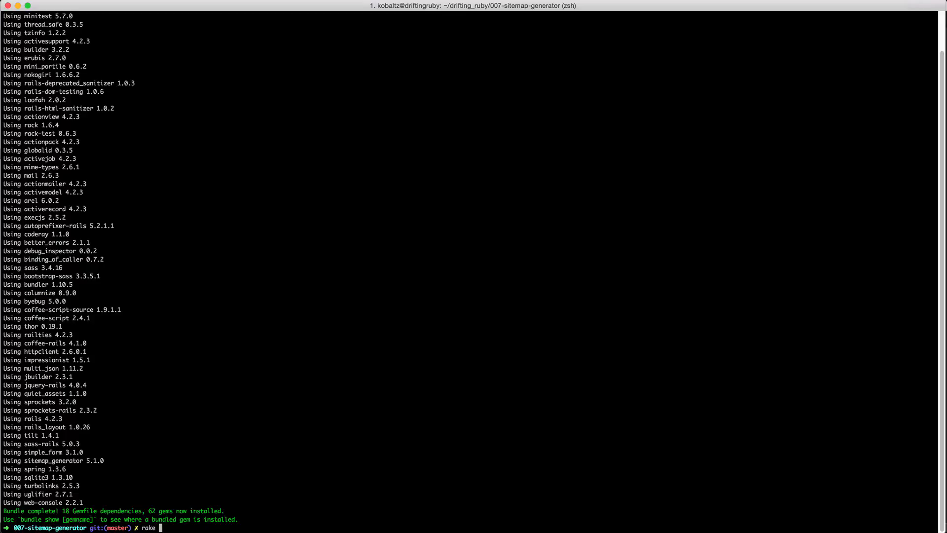
type("sitemap")
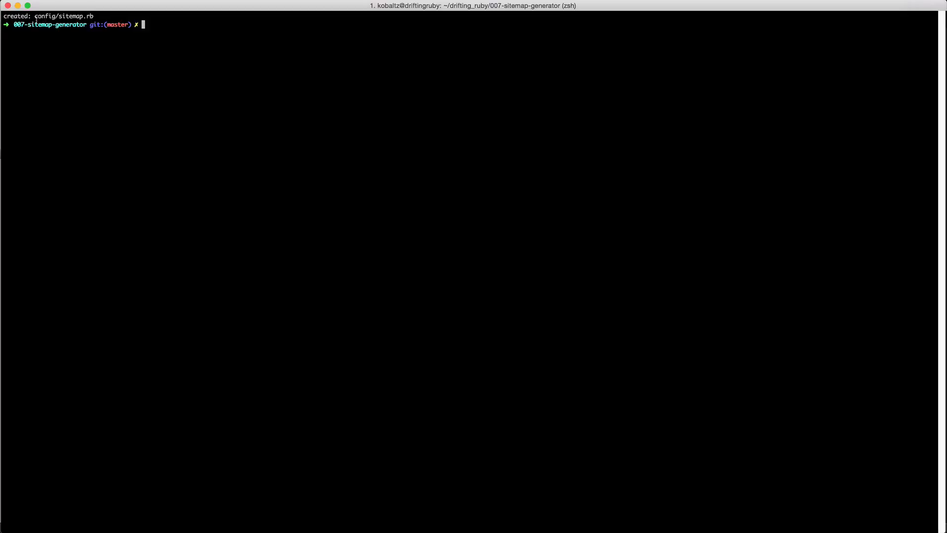
mouse_move(157, 53)
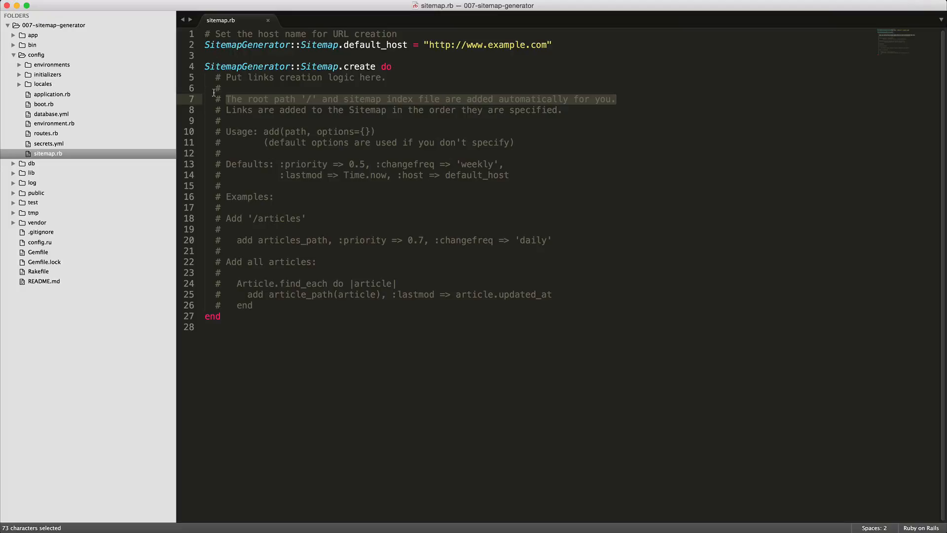
mouse_move(312, 98)
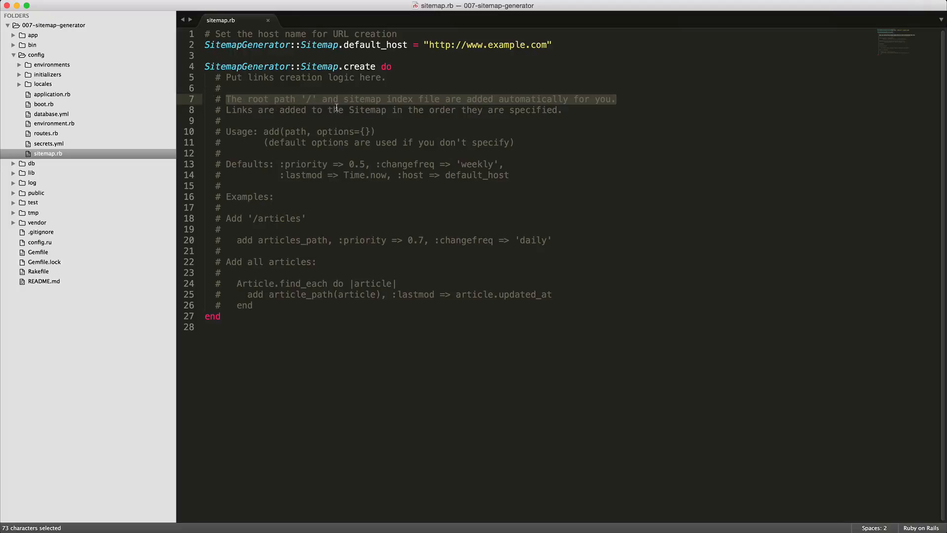
mouse_move(461, 102)
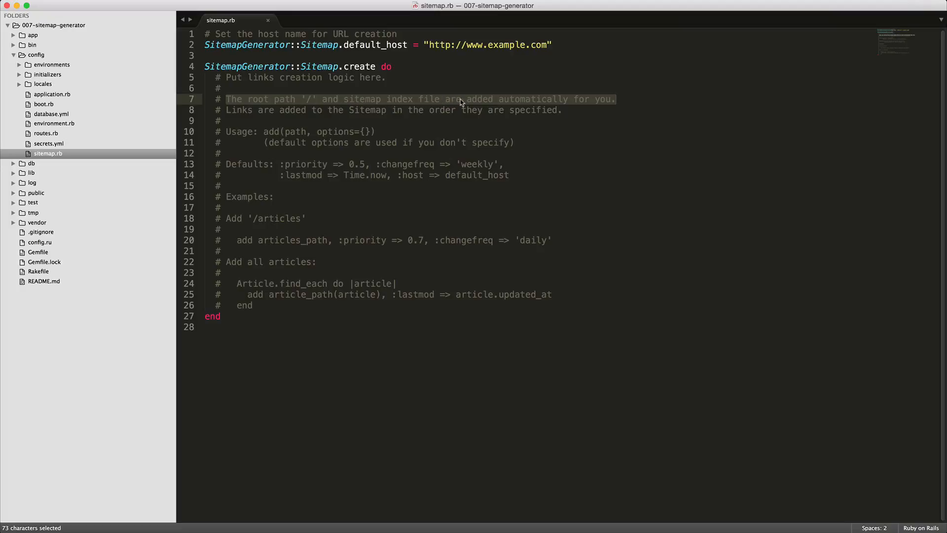
mouse_move(361, 169)
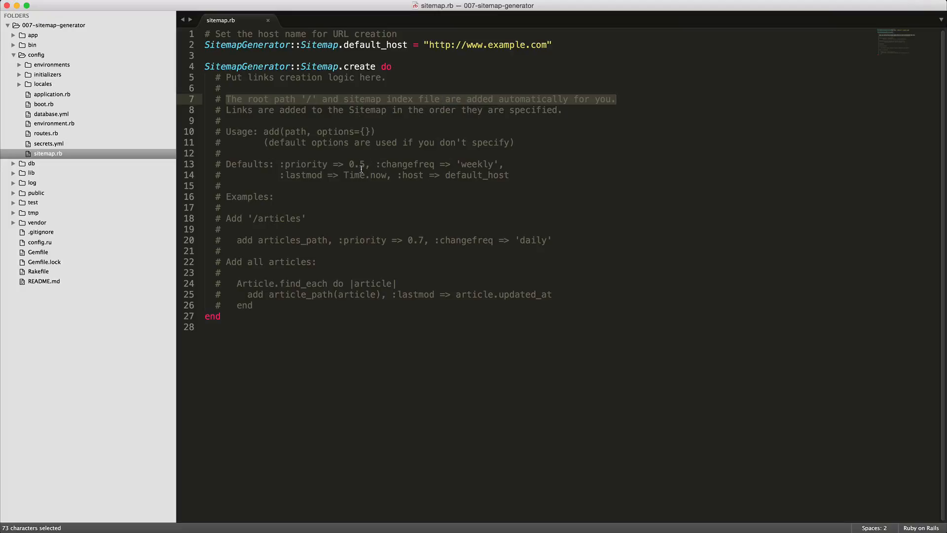
Place the cursor at the end of sitemap.rb's commented examples block.
left_click(275, 305)
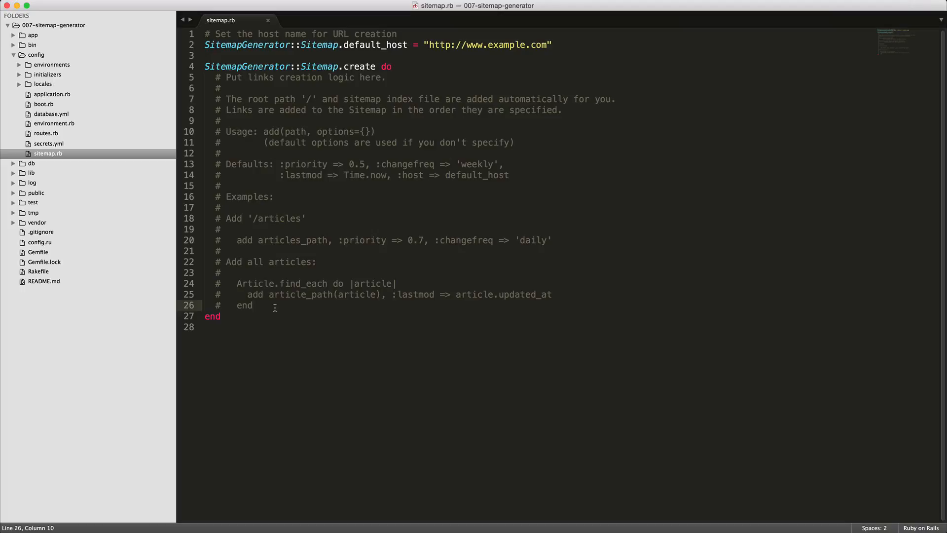
Add each blog_path with lastmod at priority 0.5, plus blogs_path daily at priority 0.5.
key("enter")
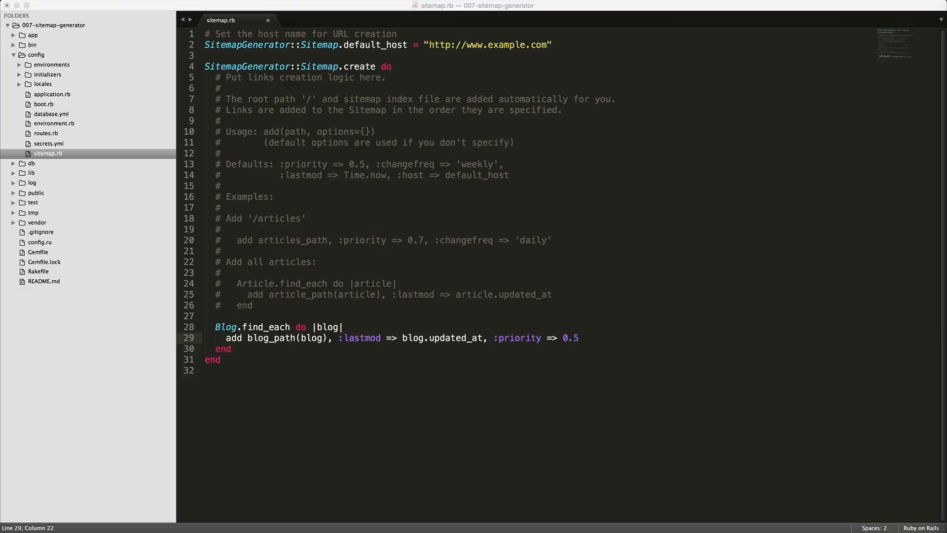
key("cmd+c")
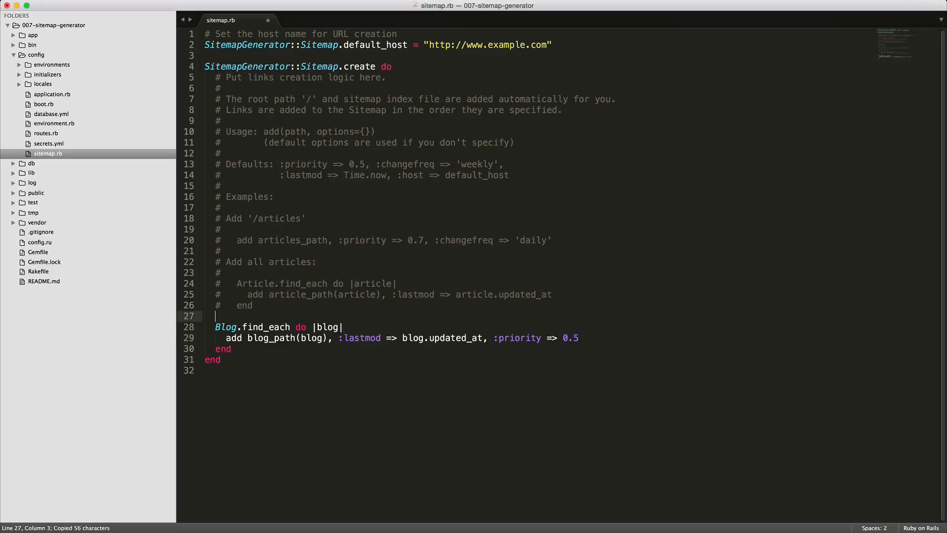
type("add blogs_path, :priority => 0.5, :changefreq => 'daily'")
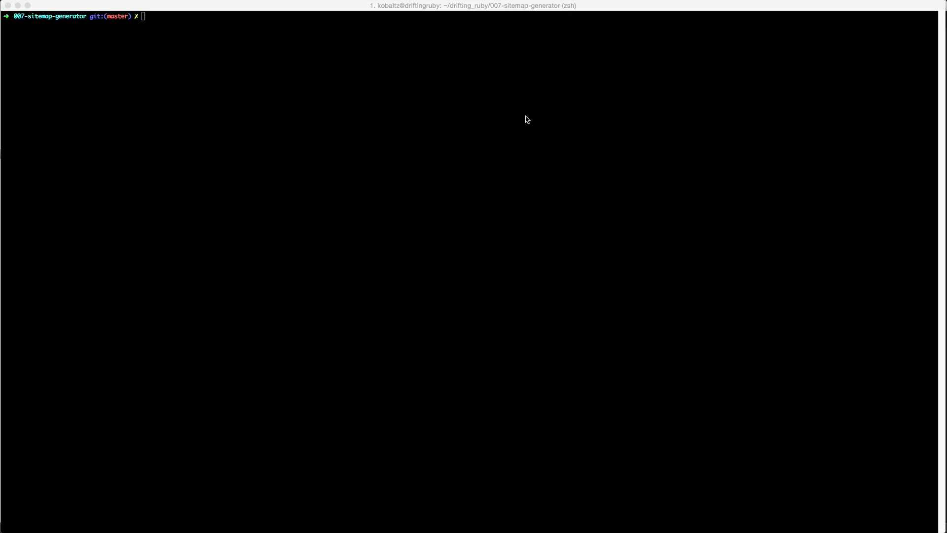
mouse_move(523, 124)
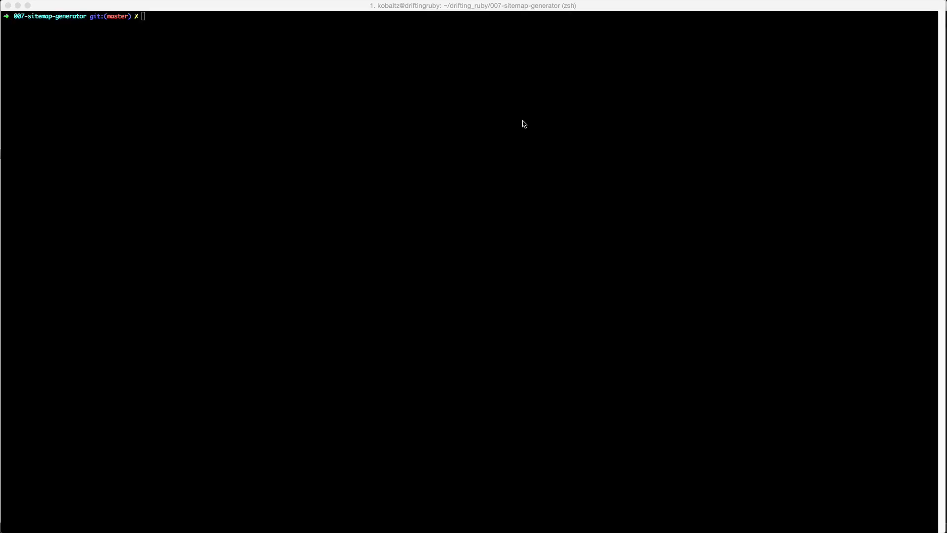
mouse_move(78, 57)
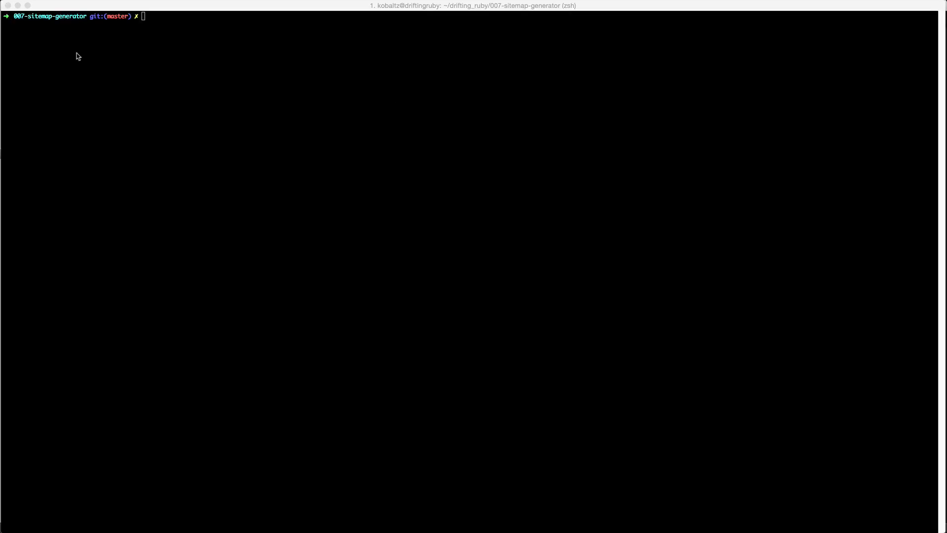
mouse_move(315, 75)
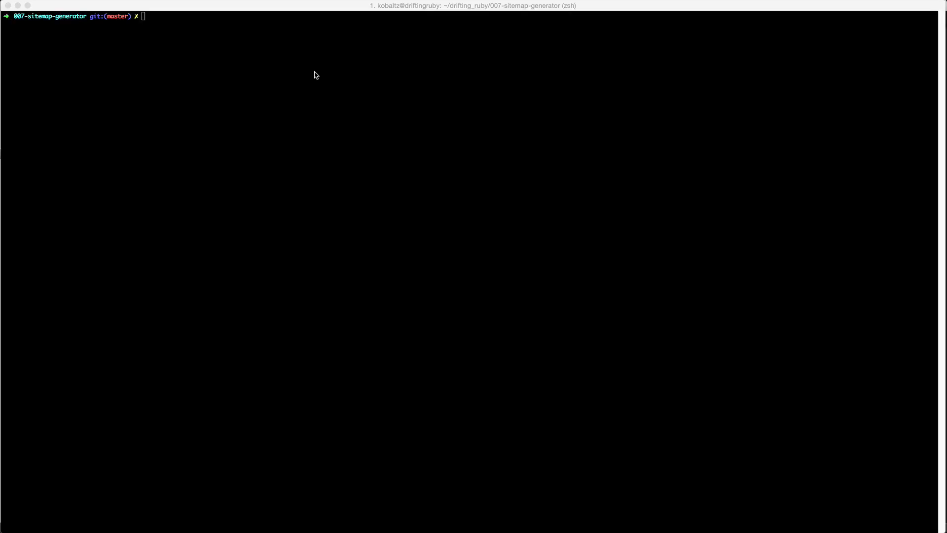
mouse_move(314, 77)
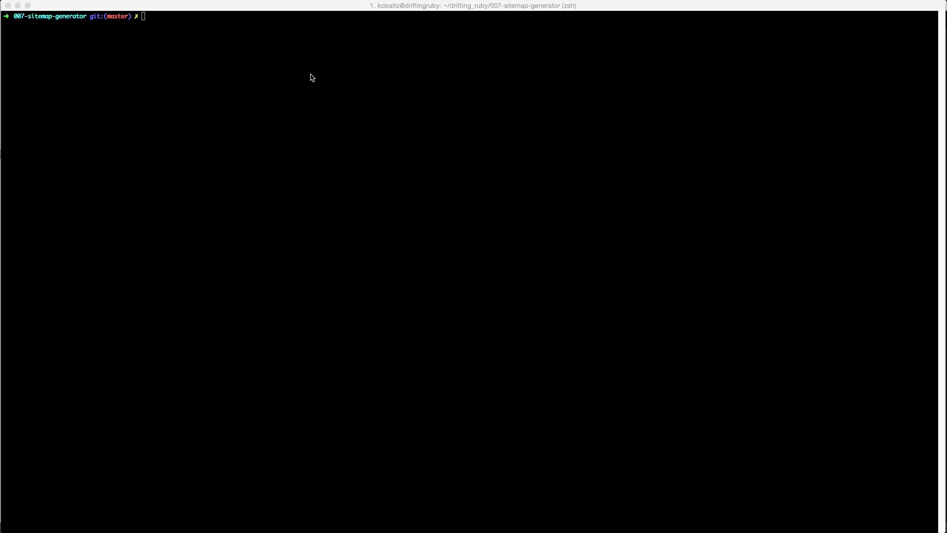
mouse_move(264, 101)
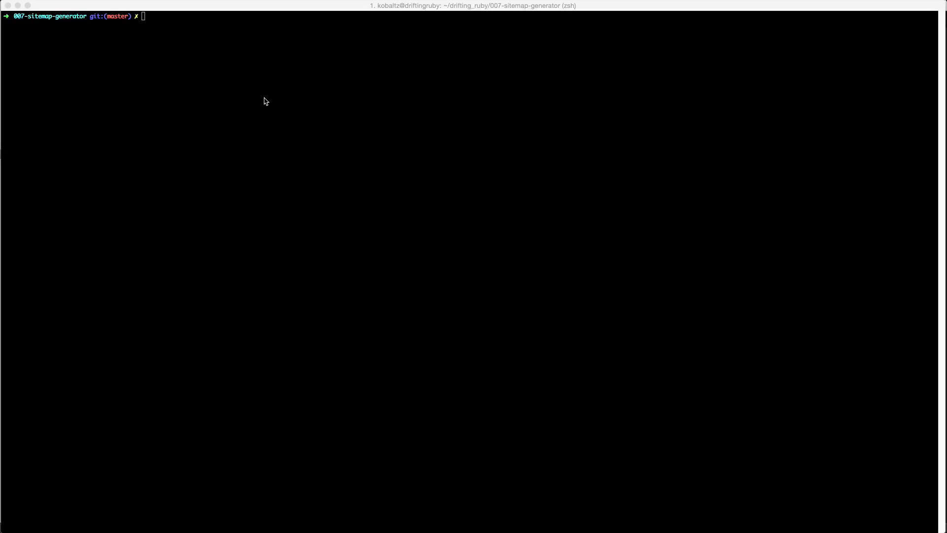
mouse_move(369, 131)
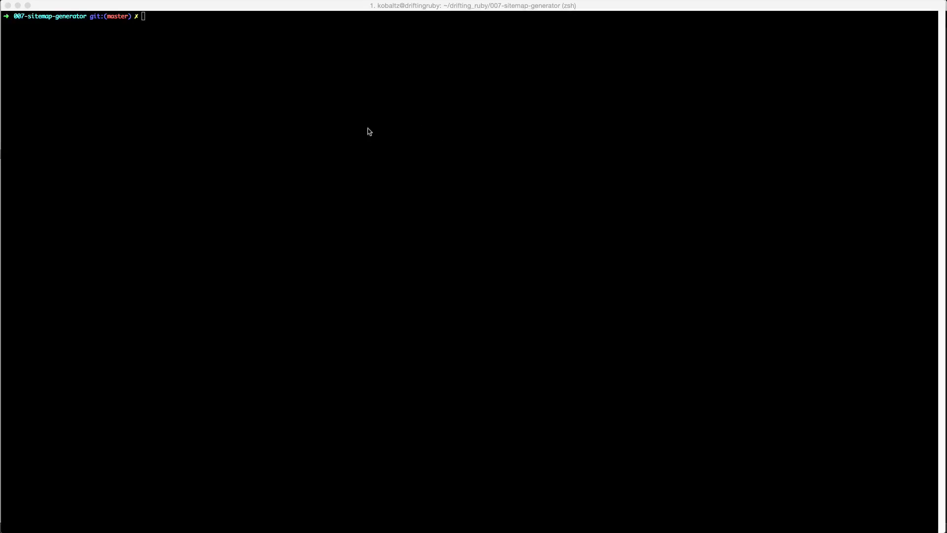
mouse_move(331, 117)
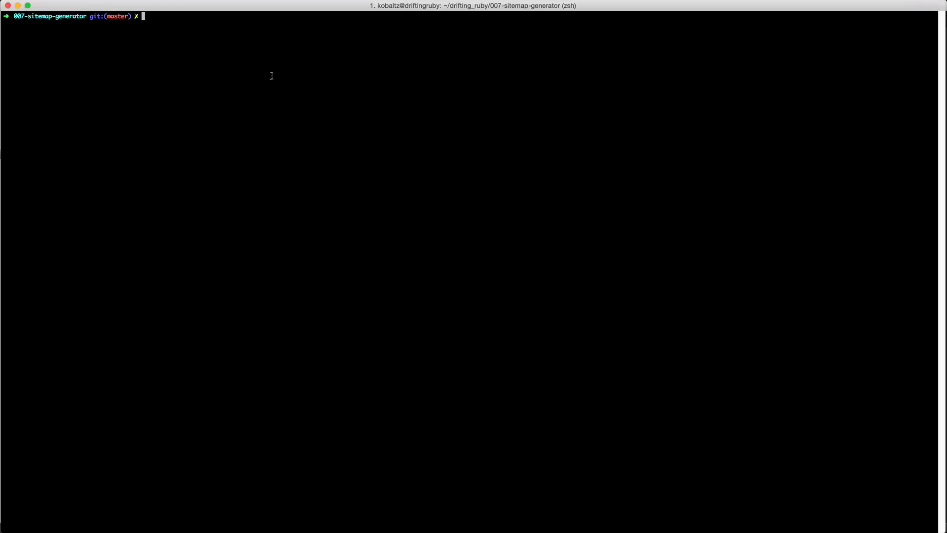
Run rake sitemap:create producing sitemap.xml.gz, then enter rake sitemap:refresh.
type("rake sitemap:create")
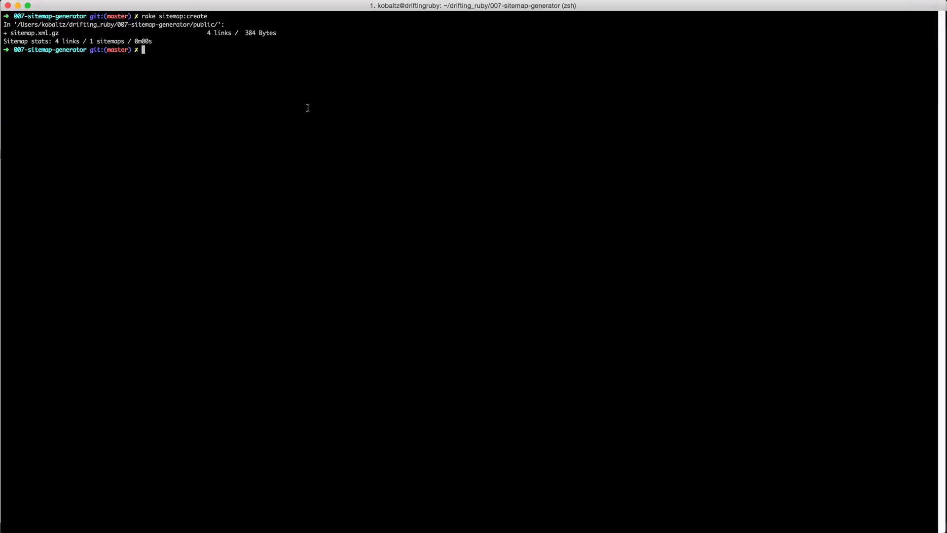
type("rake sitemap:refresh")
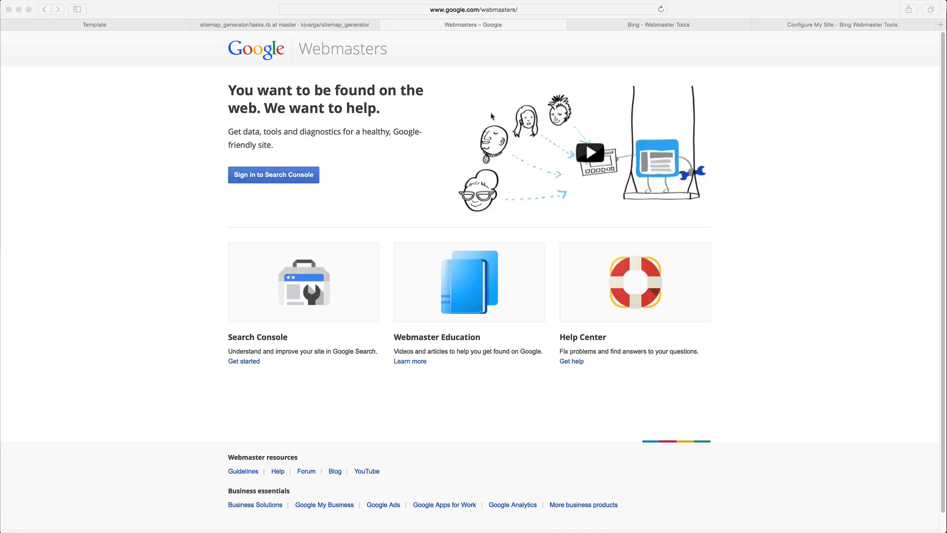
mouse_move(339, 127)
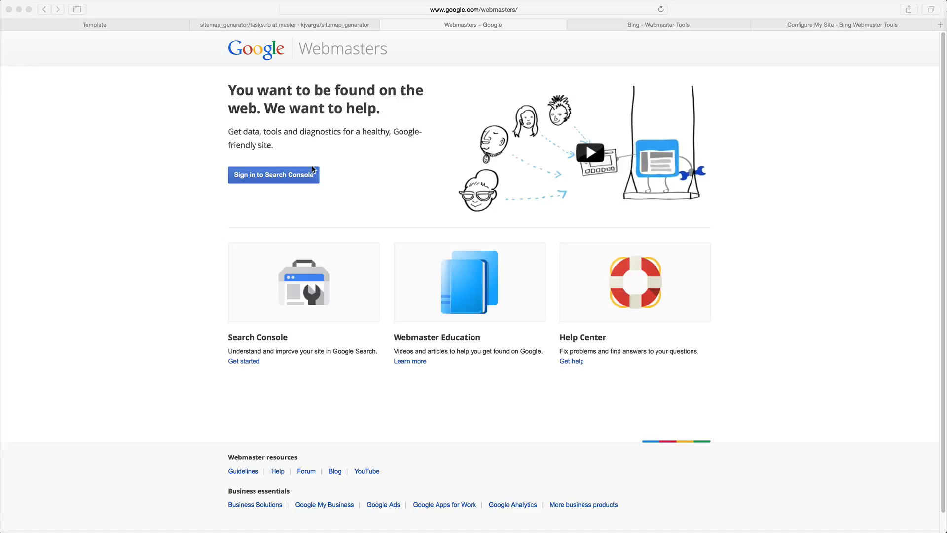
mouse_move(421, 68)
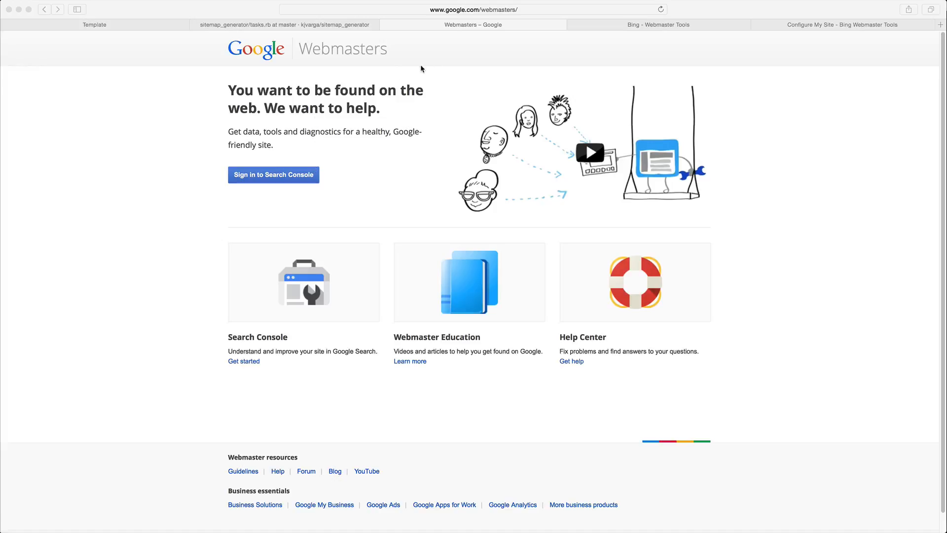
mouse_move(419, 81)
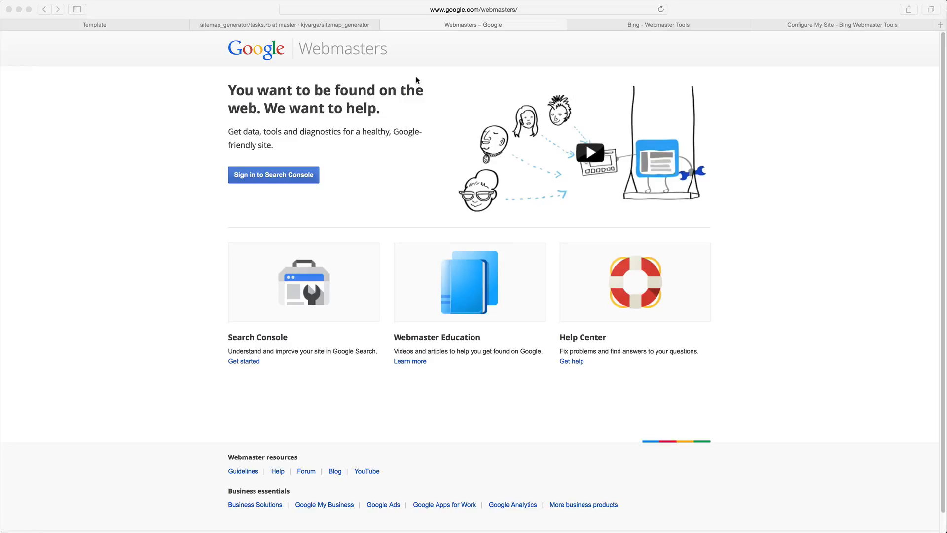
mouse_move(262, 76)
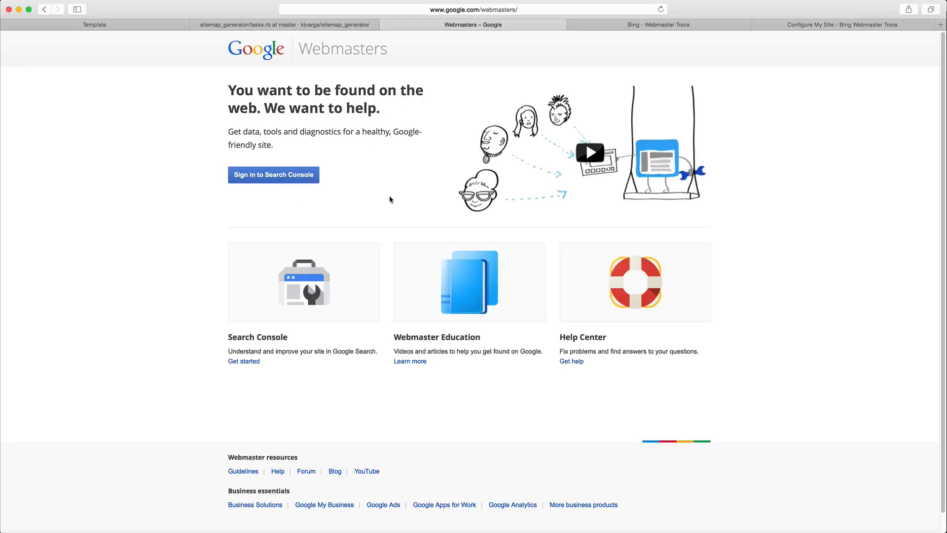
View Bing's Configure My Site sitemaps table showing sitemap.xml.gz pending.
left_click(659, 25)
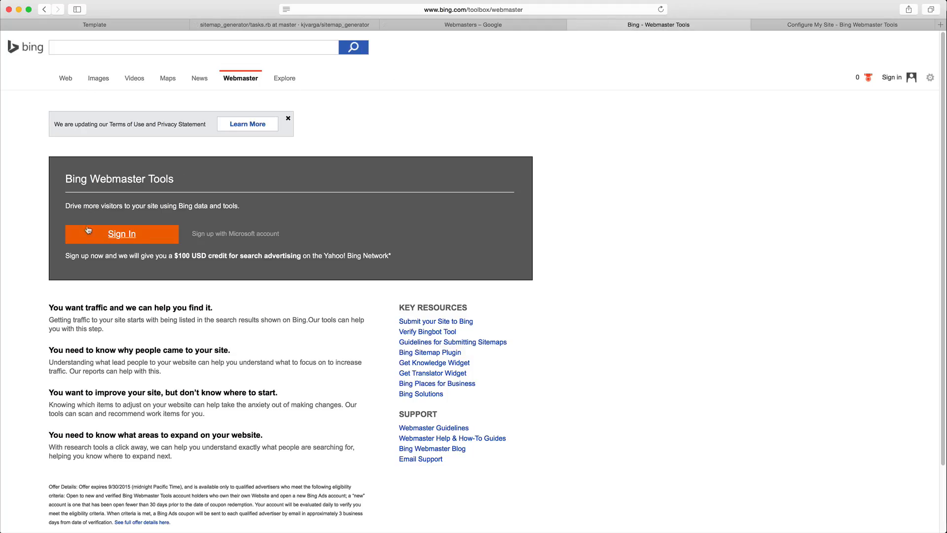
mouse_move(135, 273)
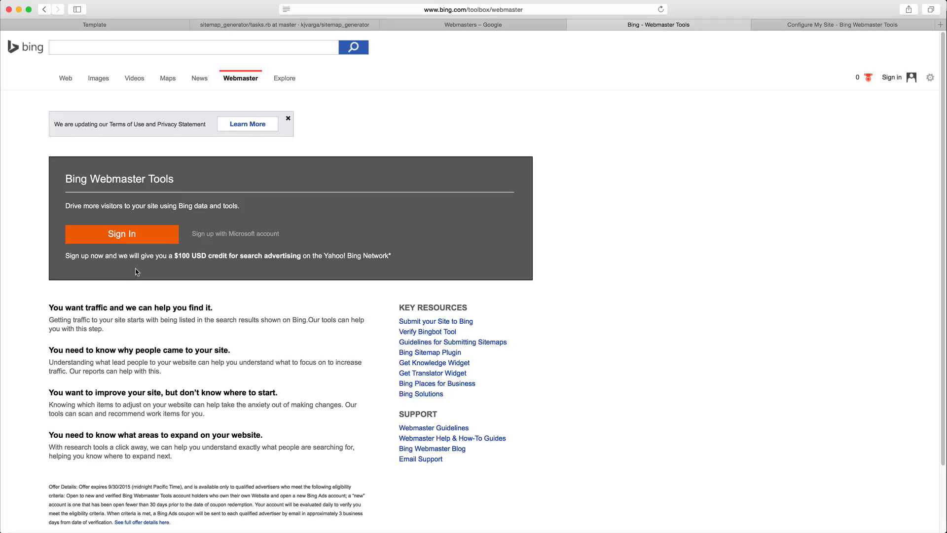
left_click(844, 24)
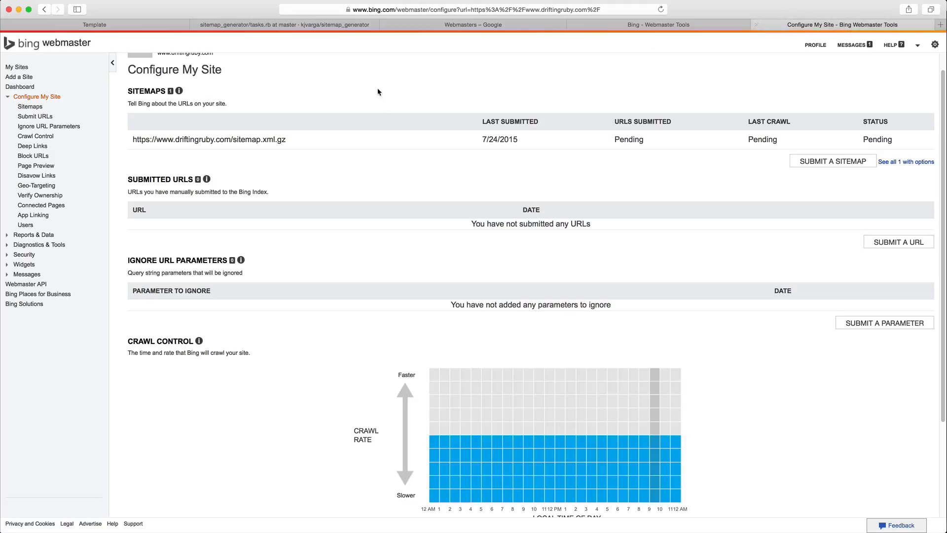
mouse_move(127, 85)
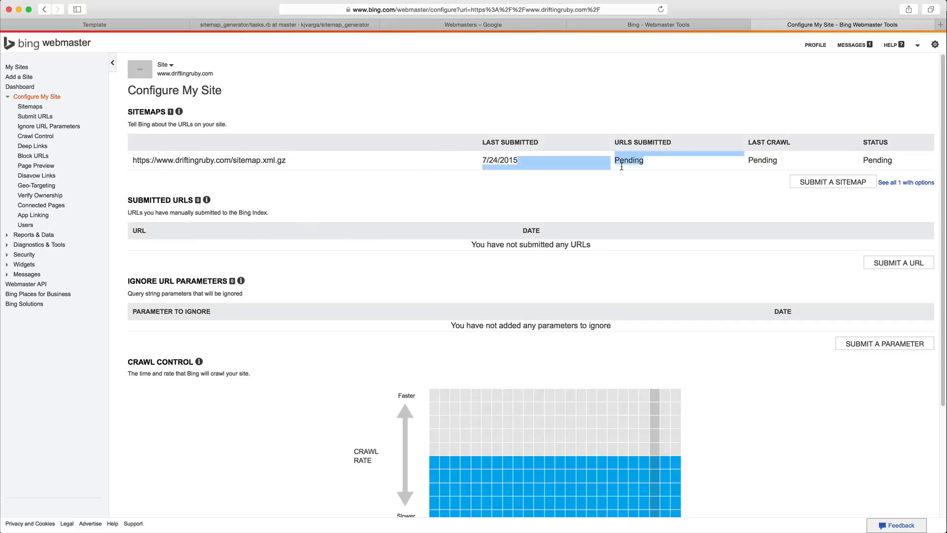
mouse_move(645, 167)
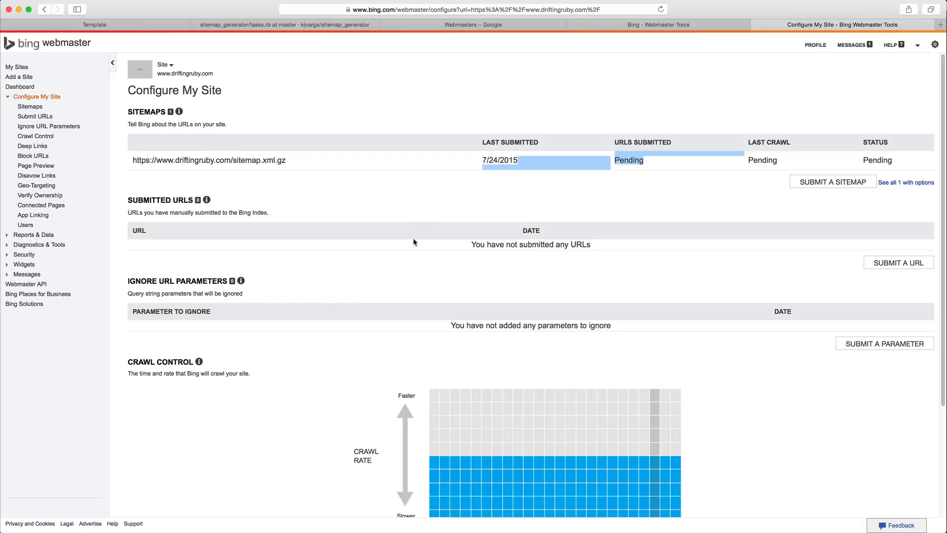
mouse_move(423, 201)
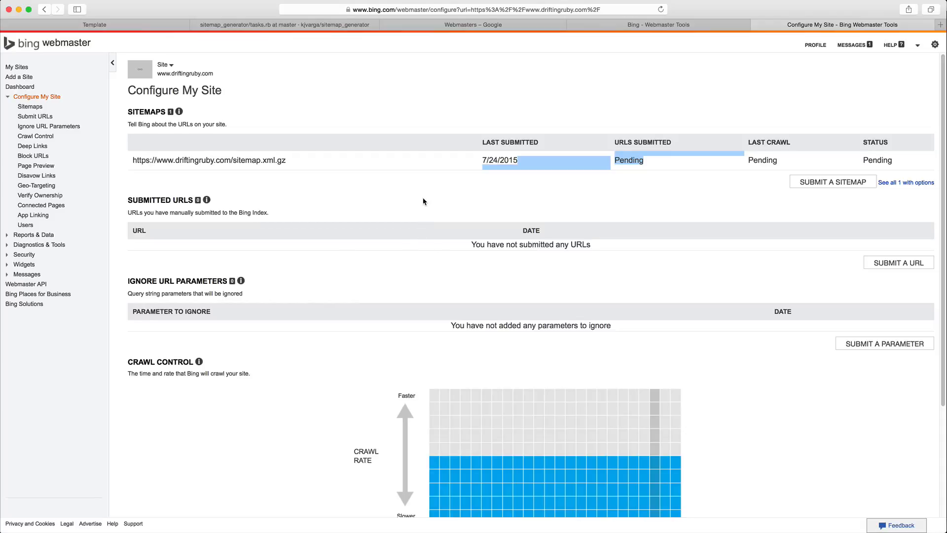
mouse_move(339, 154)
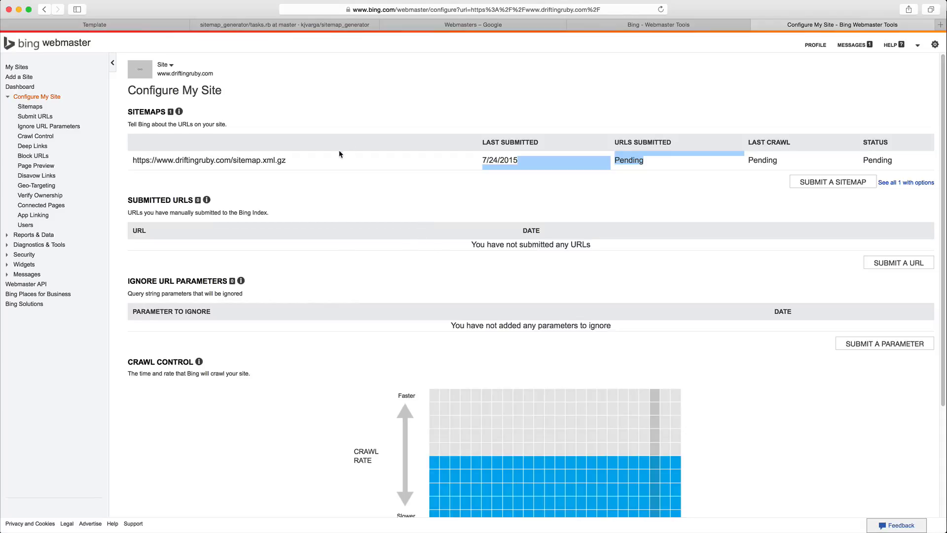
Show the Content Keywords report under Google Index in Search Console.
left_click(472, 24)
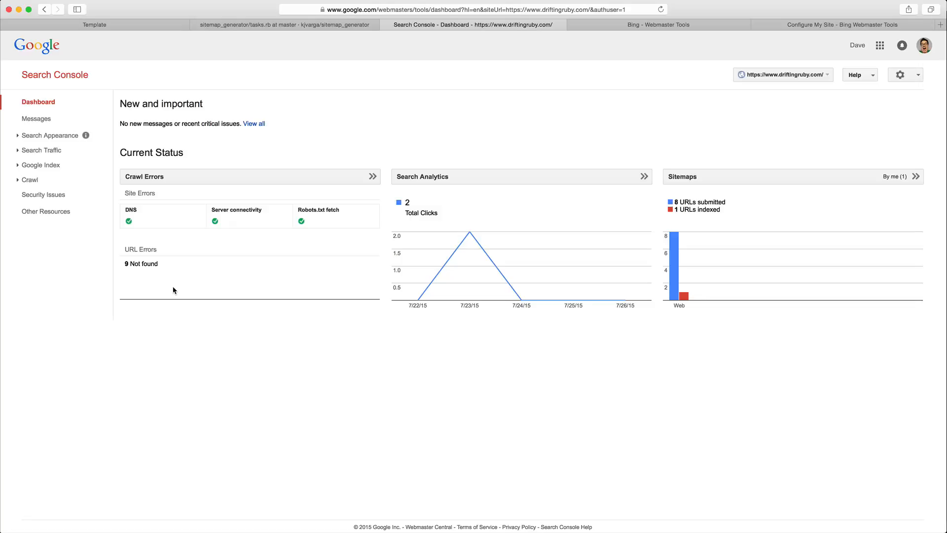
mouse_move(36, 119)
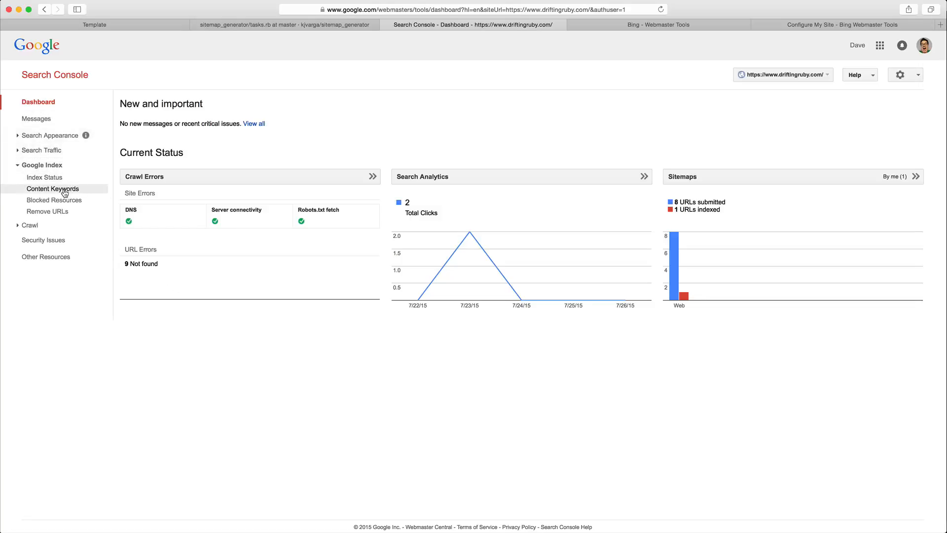
left_click(52, 188)
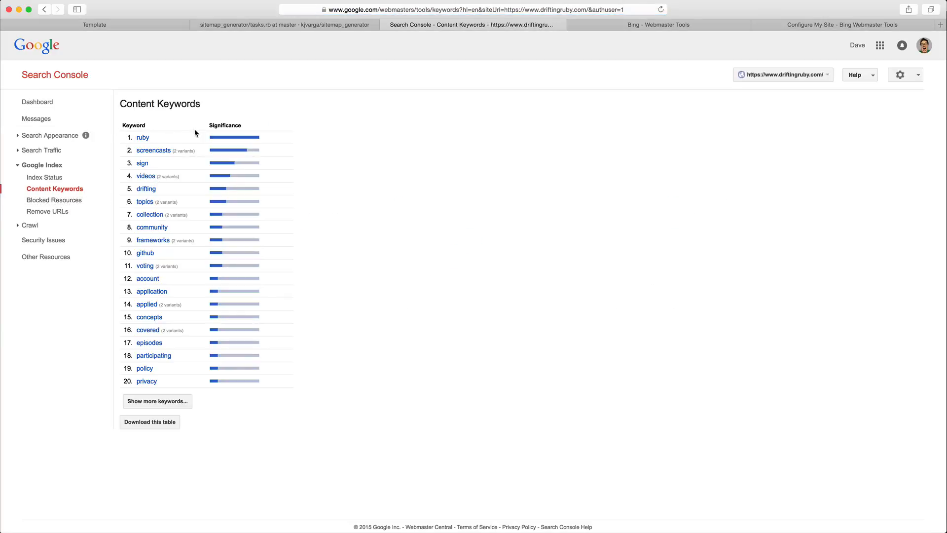
mouse_move(223, 124)
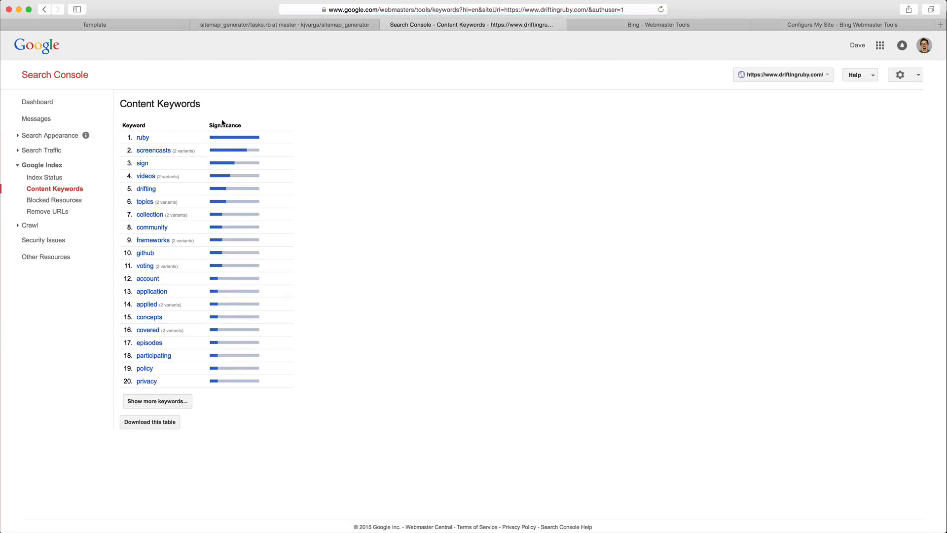
mouse_move(202, 210)
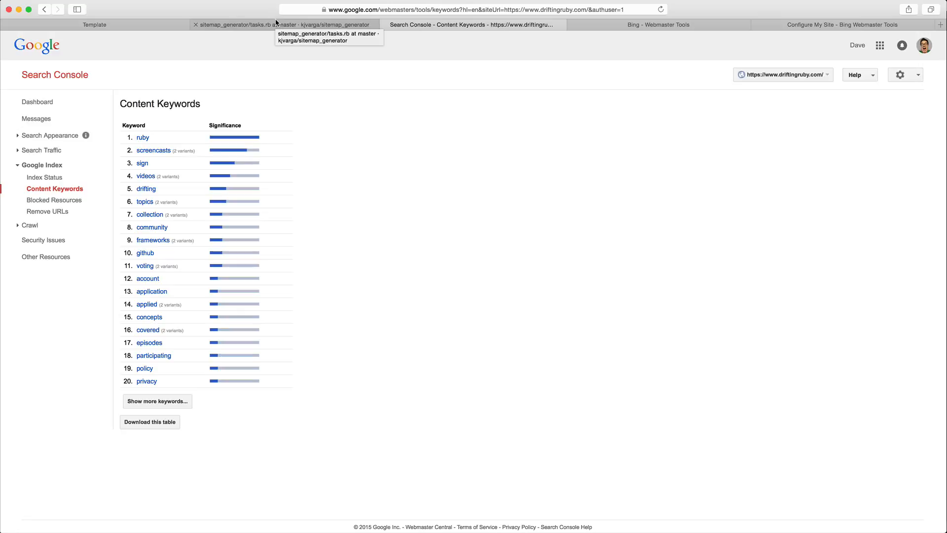
mouse_move(651, 7)
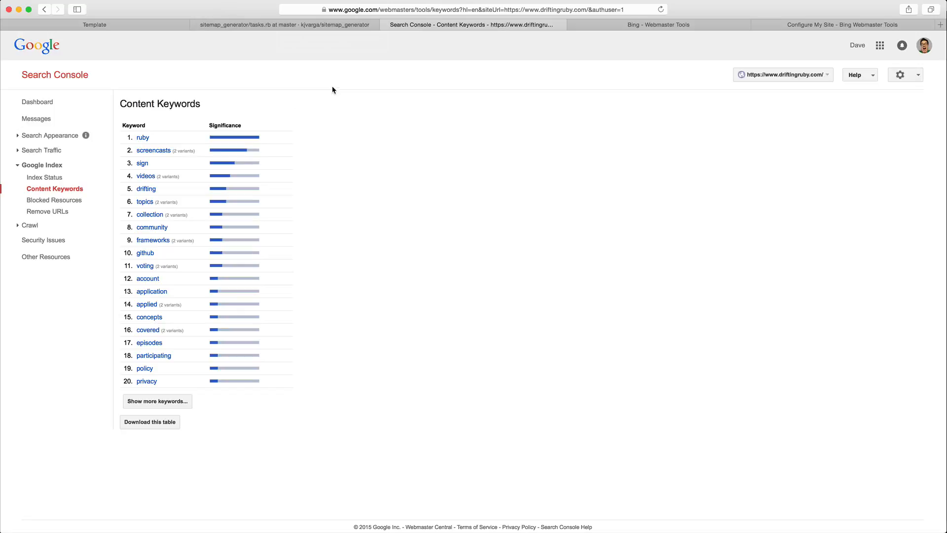
mouse_move(370, 155)
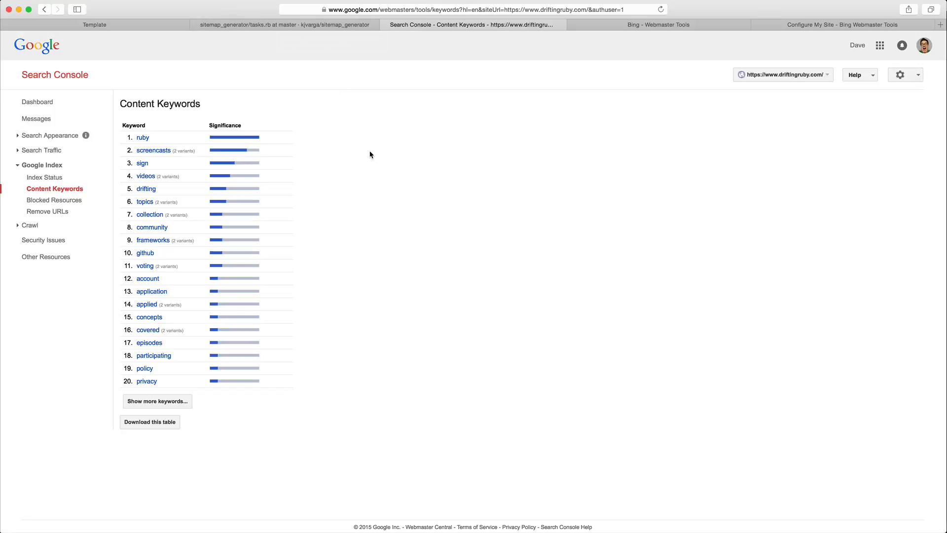
mouse_move(390, 149)
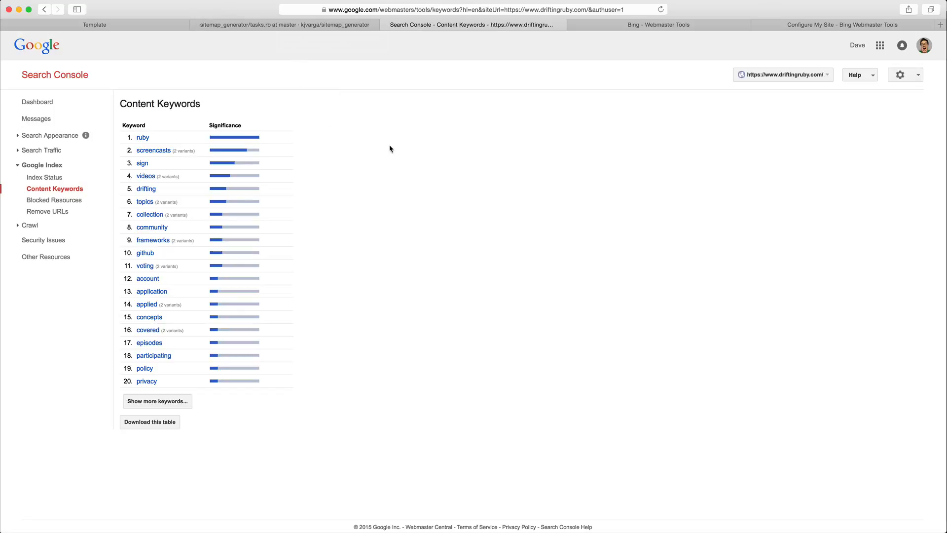
mouse_move(379, 141)
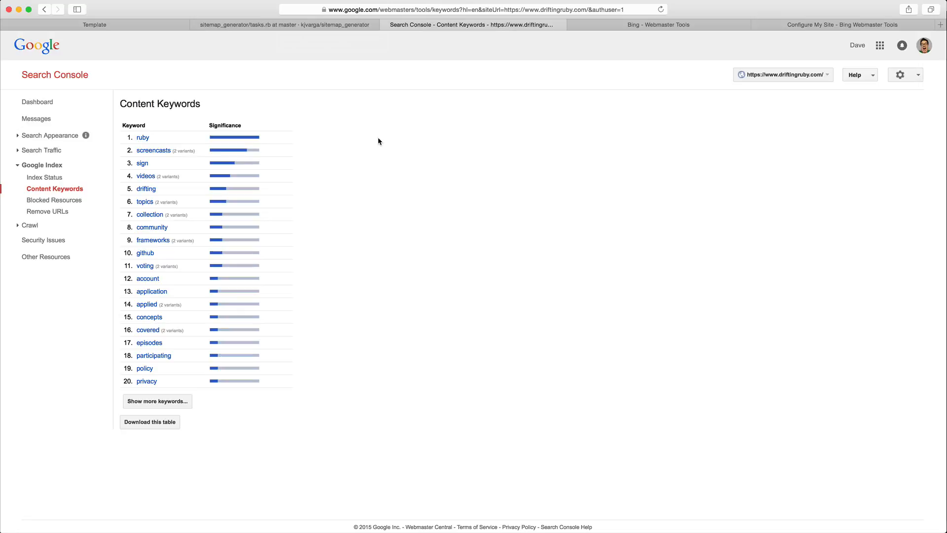